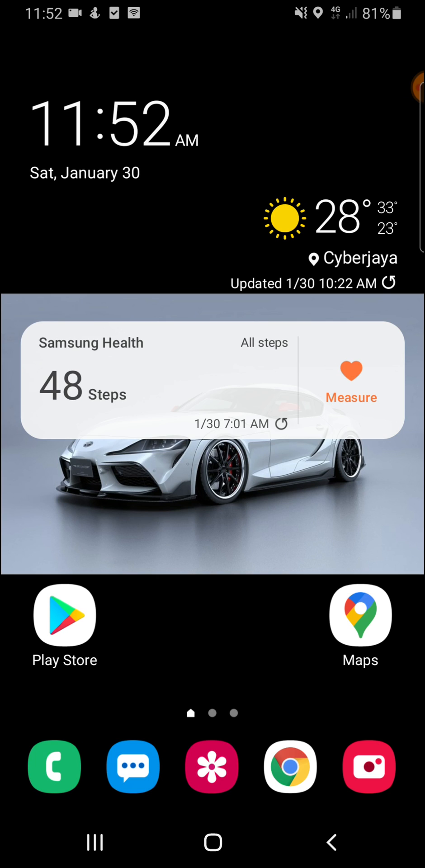
- Launch Chrome from the dock and show the overview of its five open tabs
left_click(288, 767)
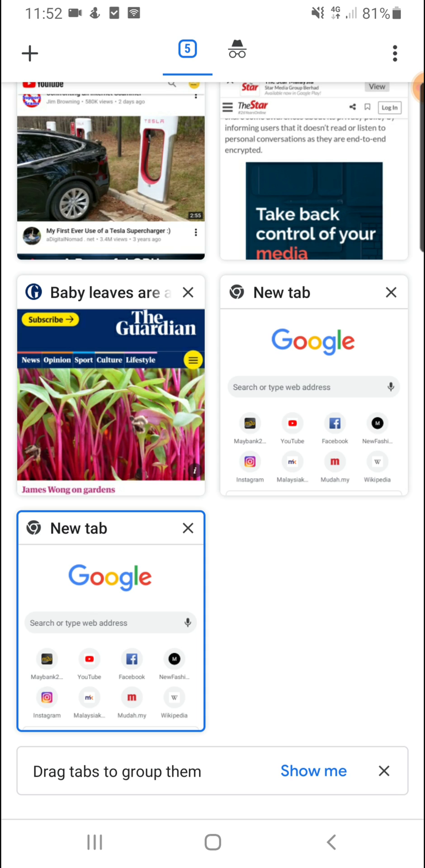
- In a new tab, go to chrome://flags/#enable-tab-grid-layout
left_click(110, 620)
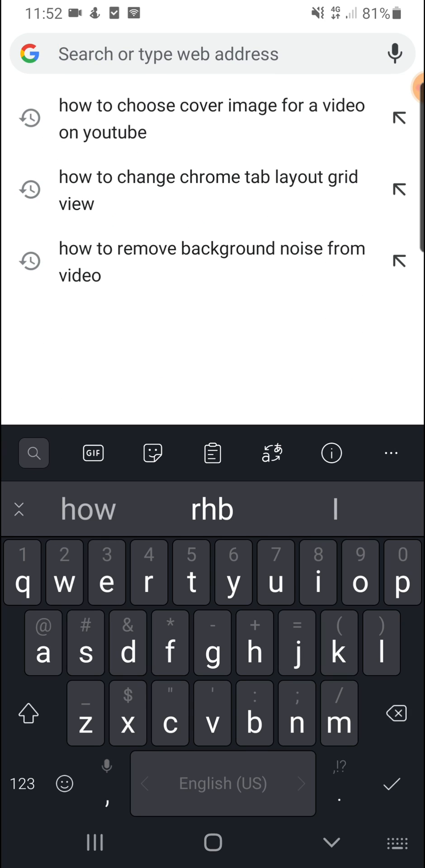
type("chrome://flags/#enable-tab-grid-layout")
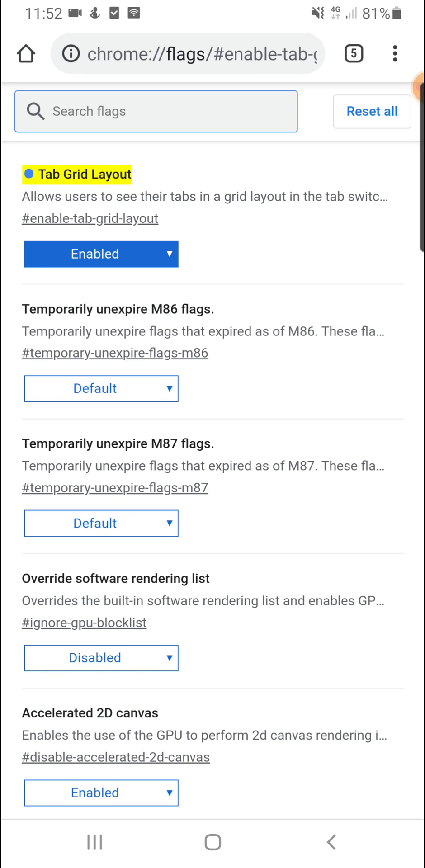
- Set Tab Grid Layout to Disabled and view the open tabs as a stacked list
left_click(155, 111)
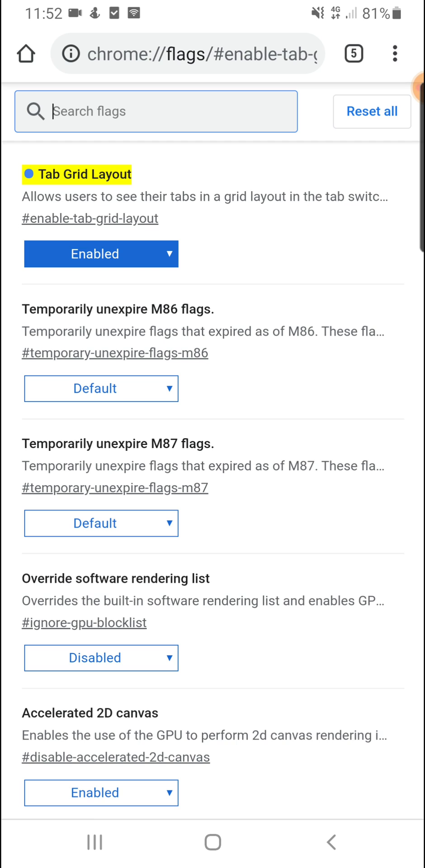
left_click(100, 254)
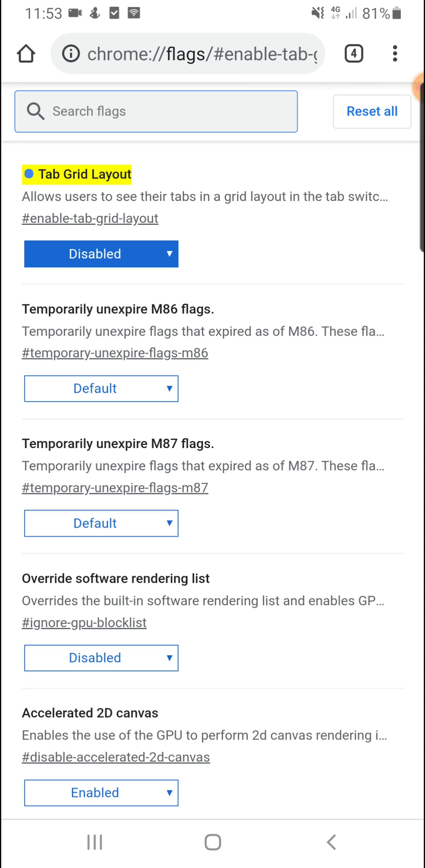
left_click(354, 53)
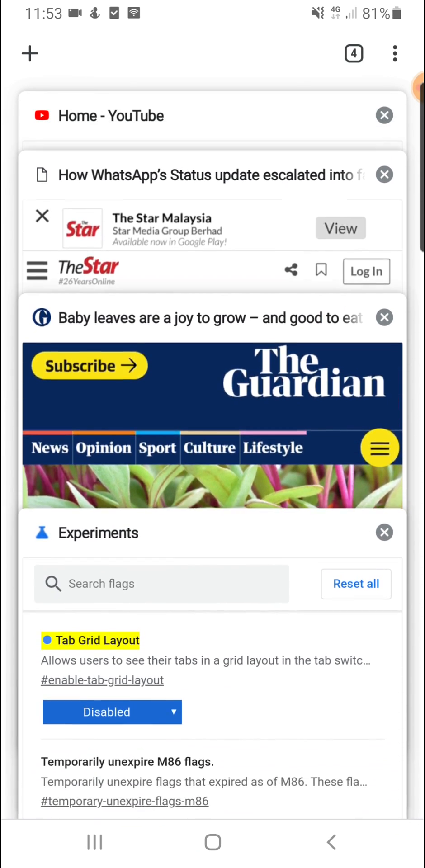
scroll("up", 3)
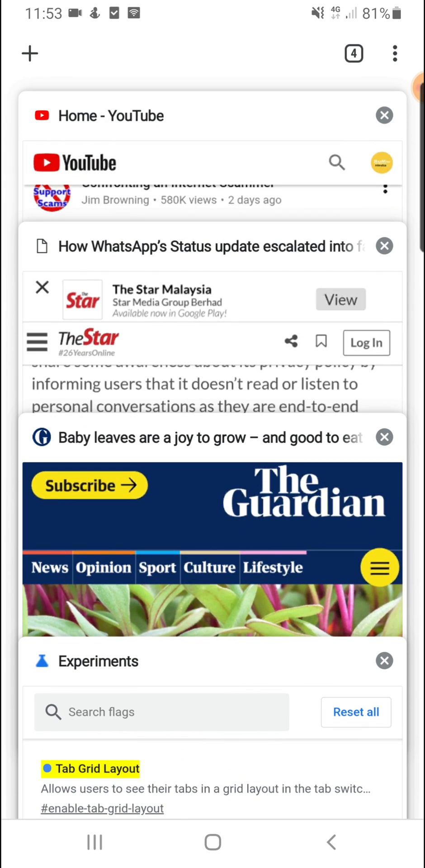